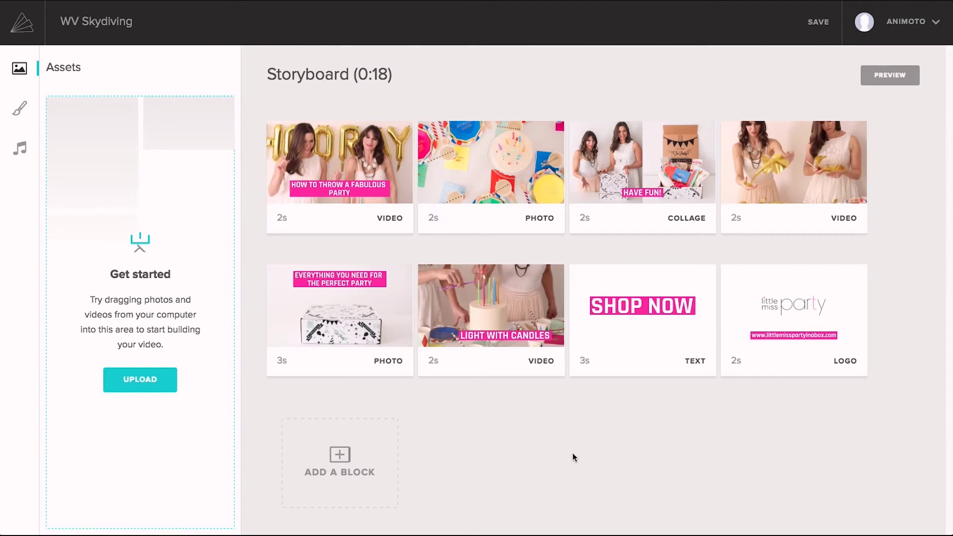
mouse_move(144, 184)
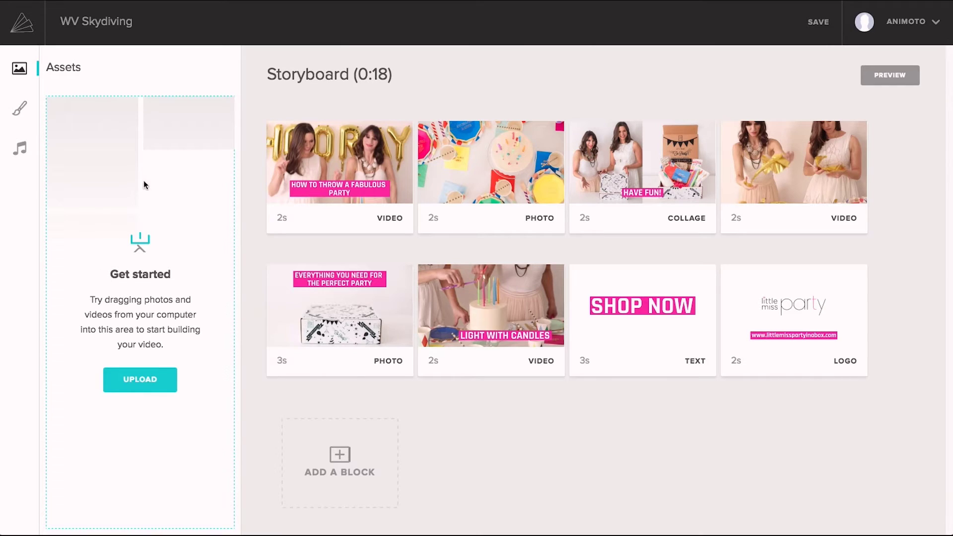
Change the Text Box colour from pink #F3299D to orange #F7922B, checking the Music tab
left_click(19, 108)
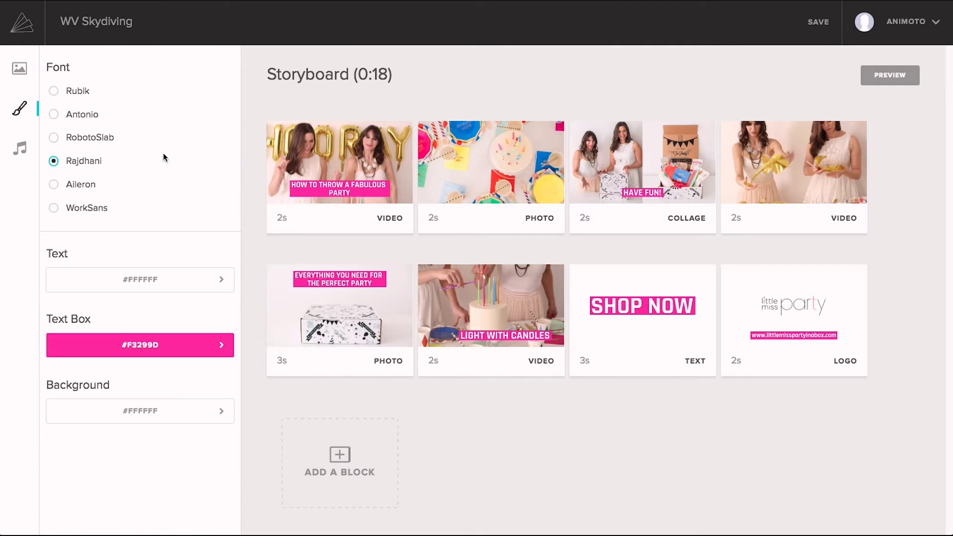
mouse_move(125, 331)
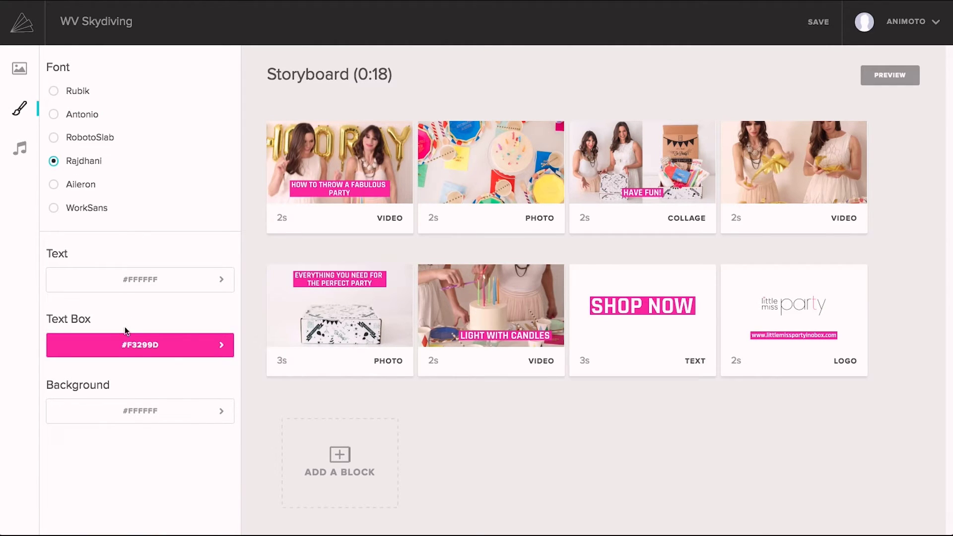
left_click(140, 344)
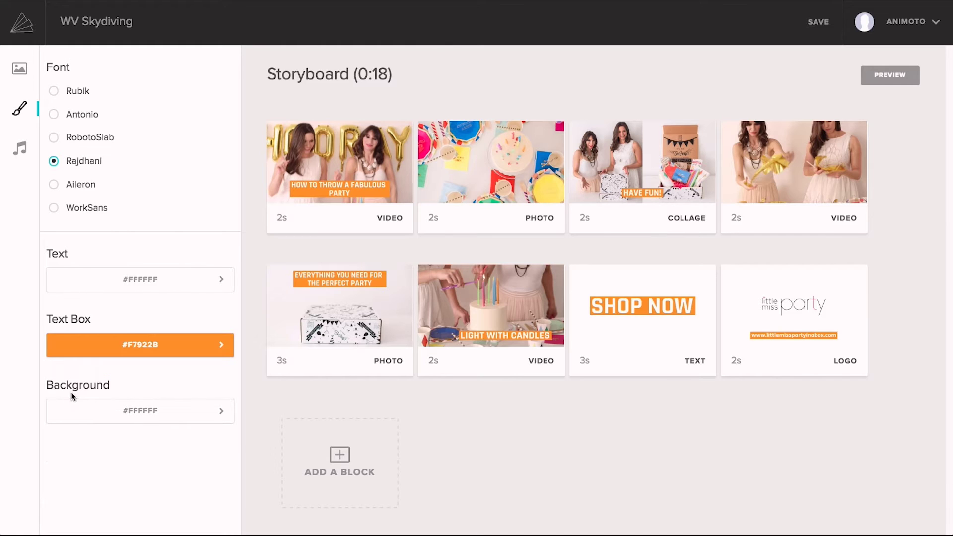
left_click(20, 149)
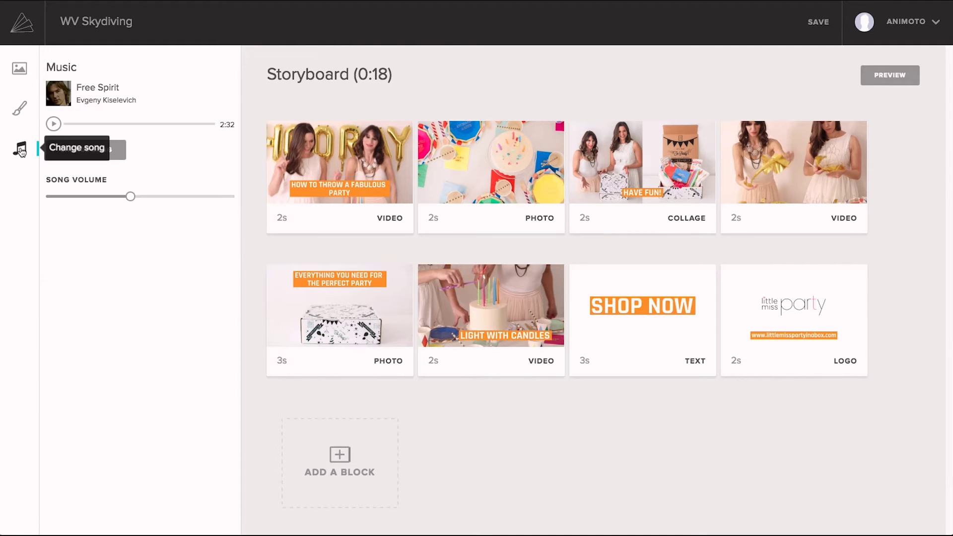
mouse_move(151, 158)
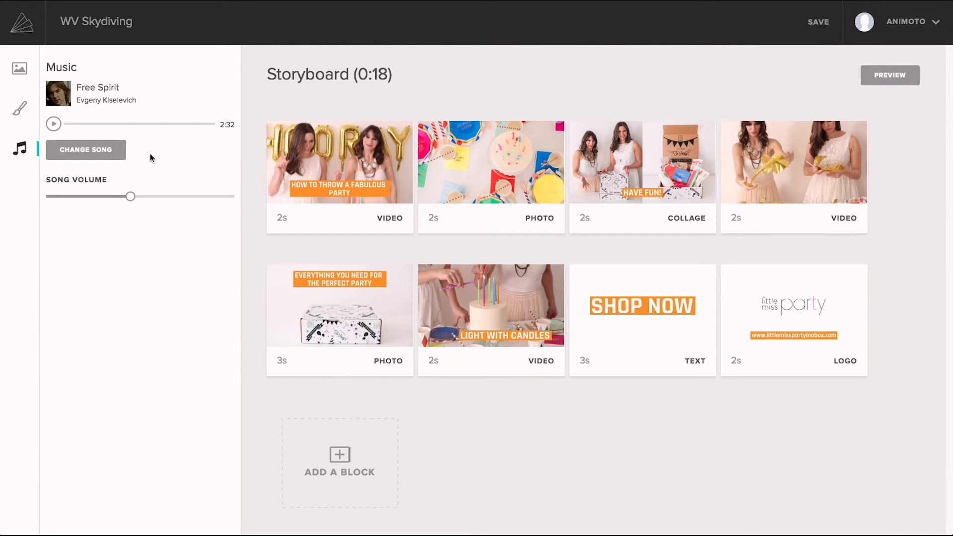
mouse_move(99, 121)
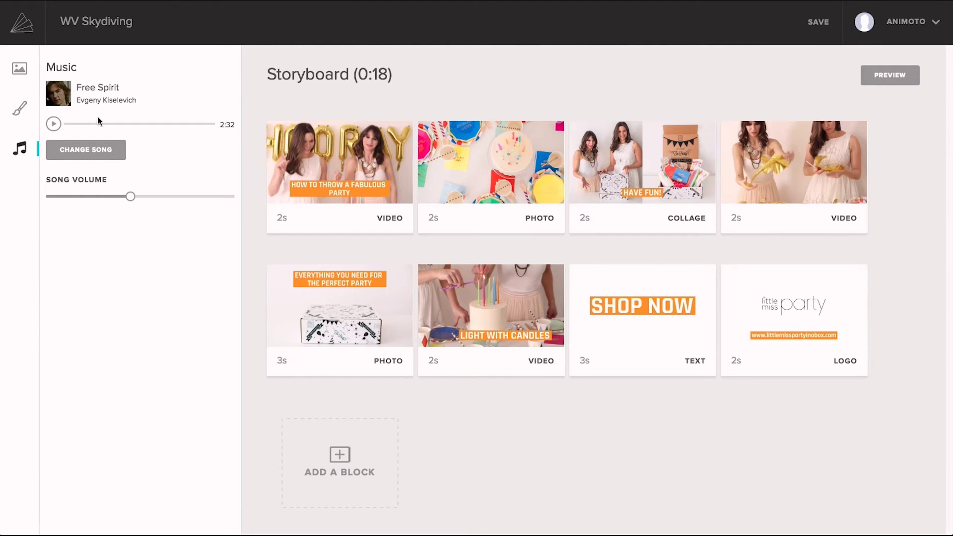
left_click(19, 68)
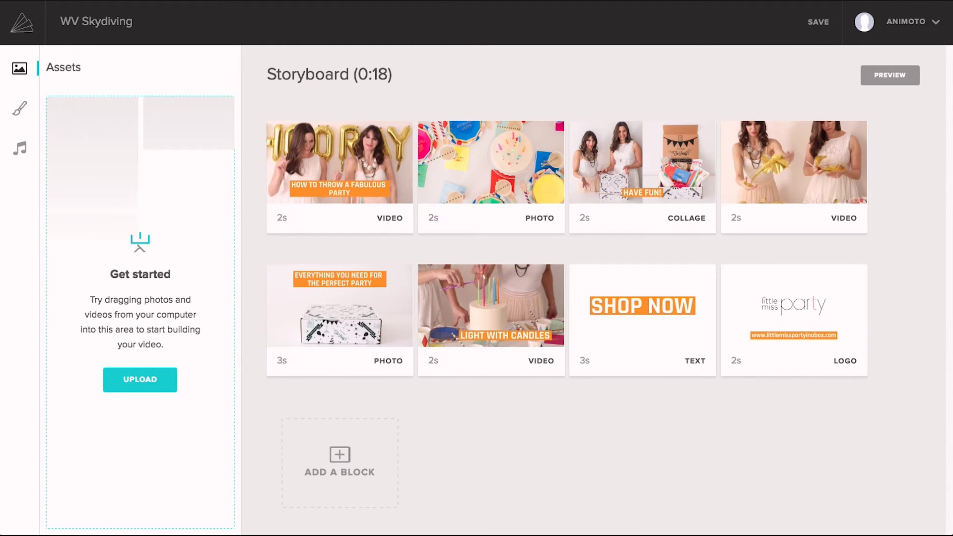
Retitle the text block to BOOK NOW and finish editing it
left_click(140, 379)
type("BOOK NOW")
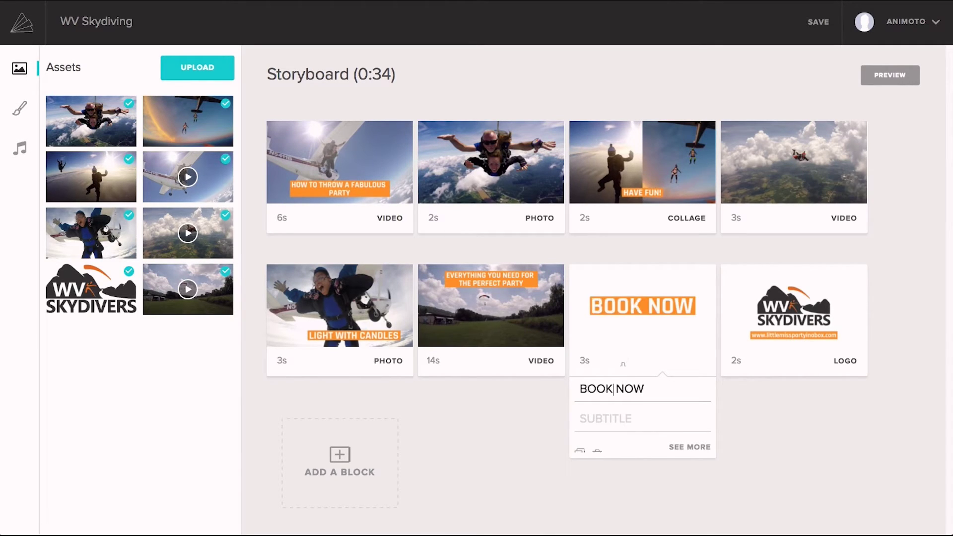
left_click(598, 470)
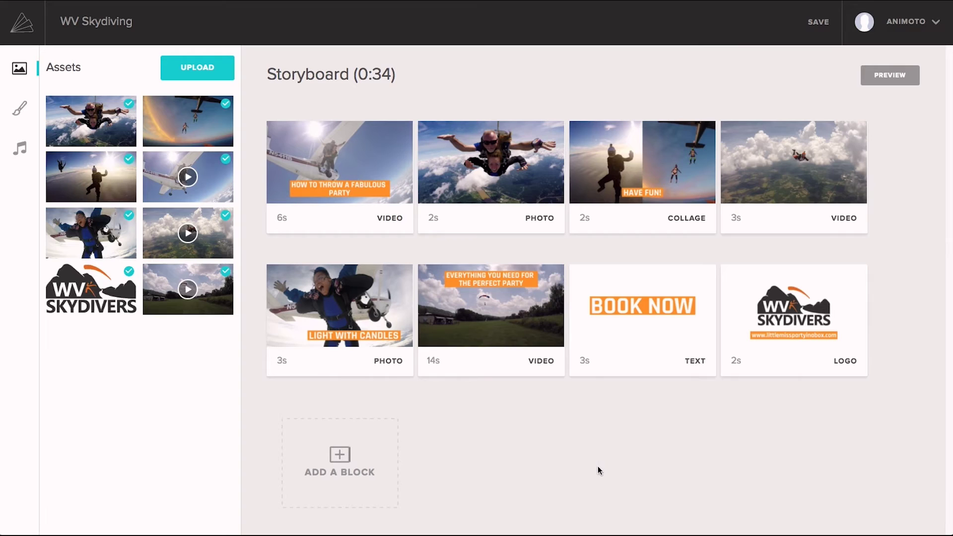